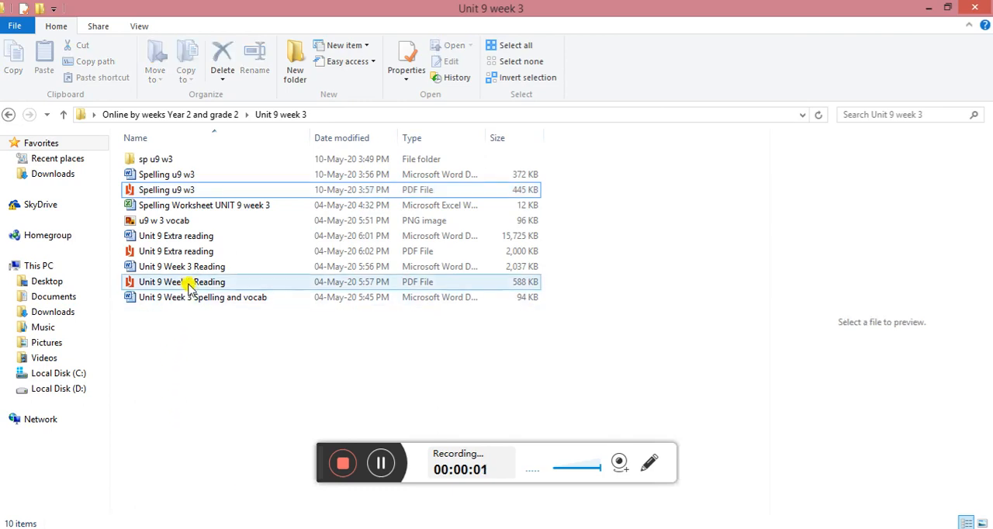
# Step: Select the Spelling u9 w3 PDF in the Unit 9 week 3 folder
pyautogui.click(165, 189)
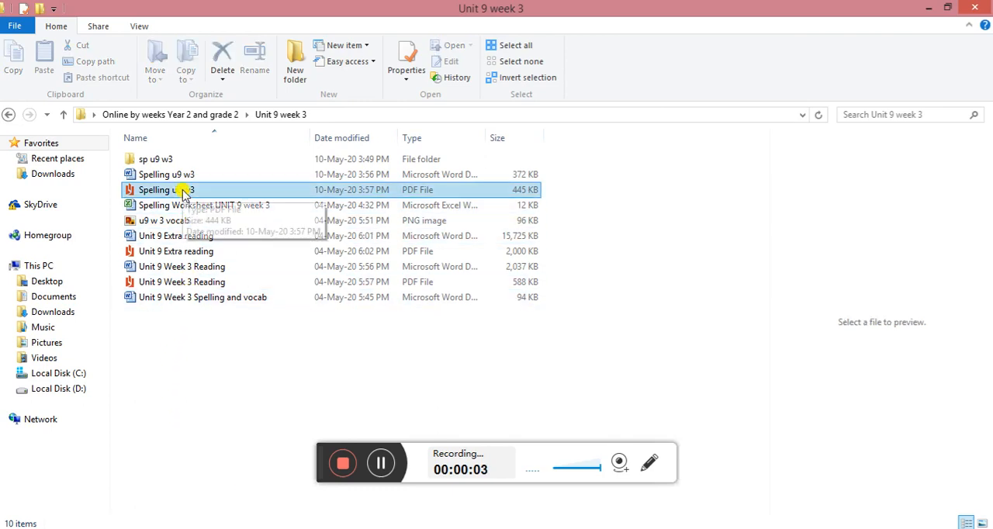
pyautogui.moveTo(184, 191)
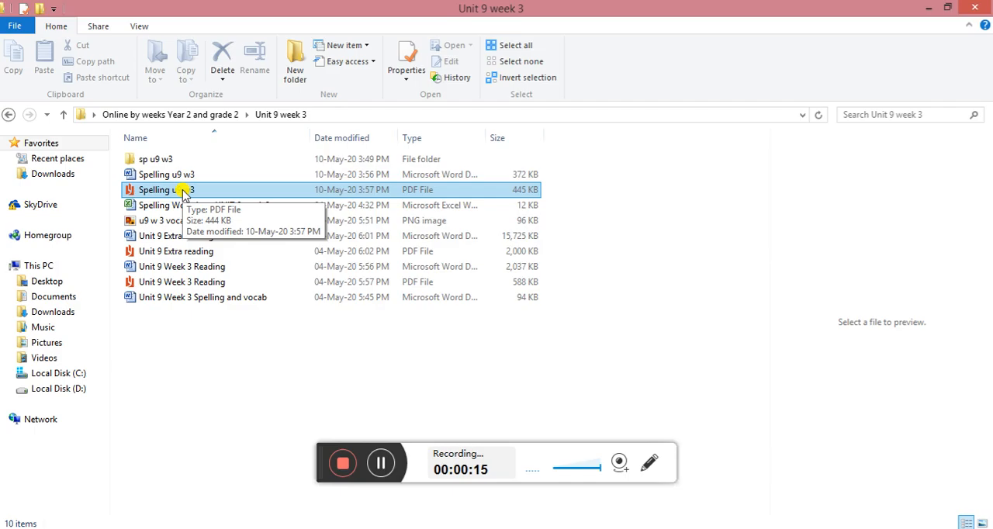
# Step: Open Spelling u9 w3 in Reader and scroll past the ie/pie page to page 2
pyautogui.doubleClick(165, 190)
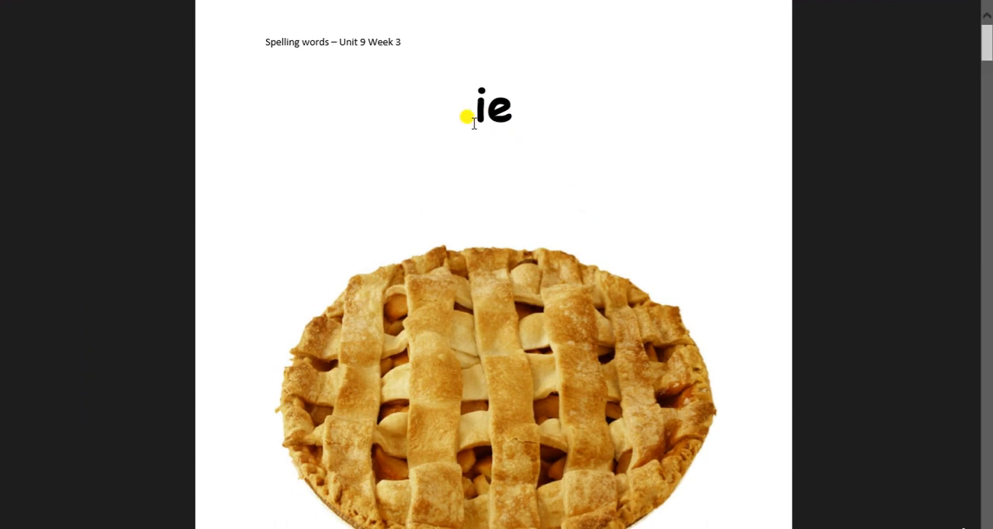
pyautogui.moveTo(520, 124)
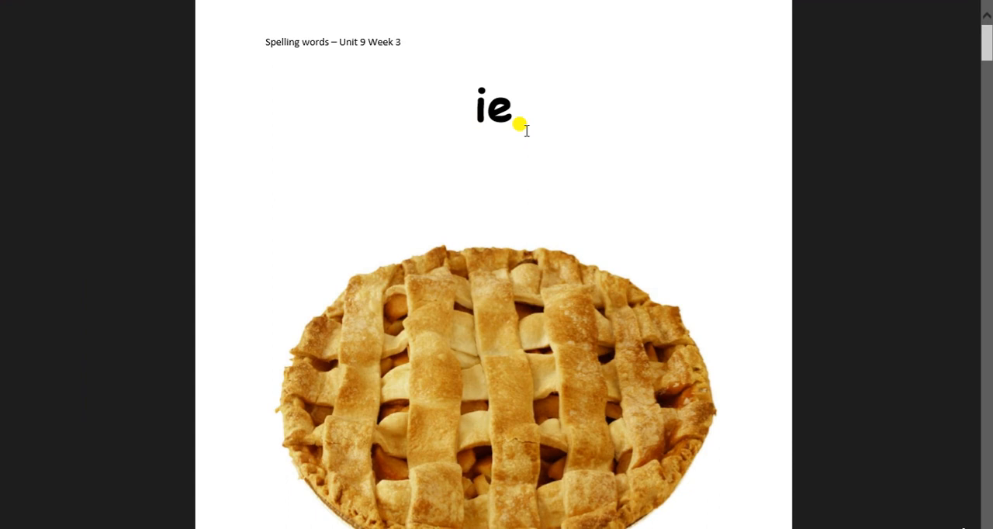
pyautogui.scroll(-3)
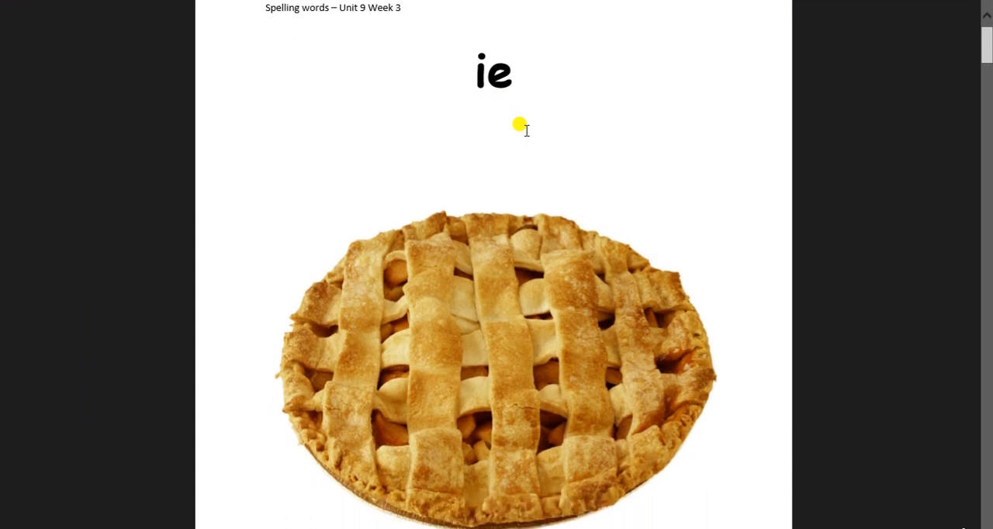
pyautogui.scroll(-3)
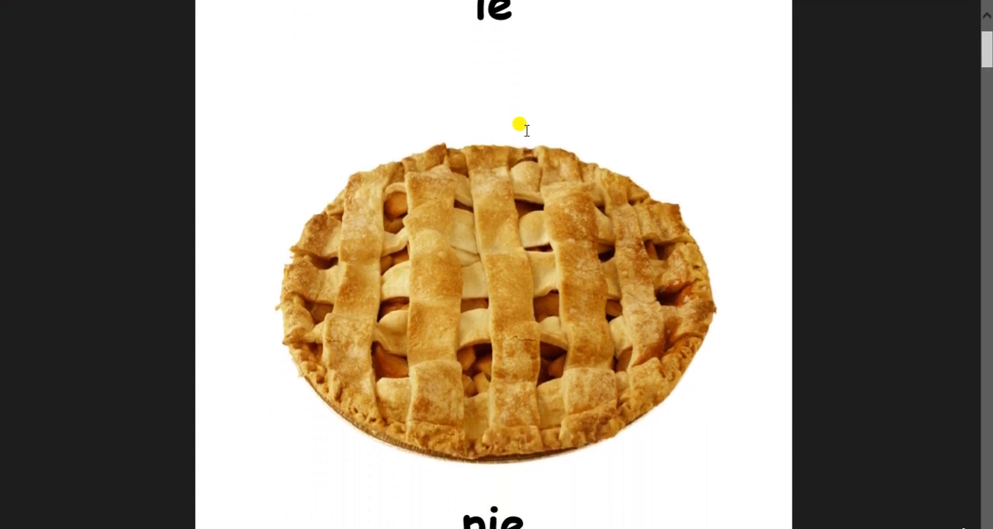
pyautogui.scroll(-3)
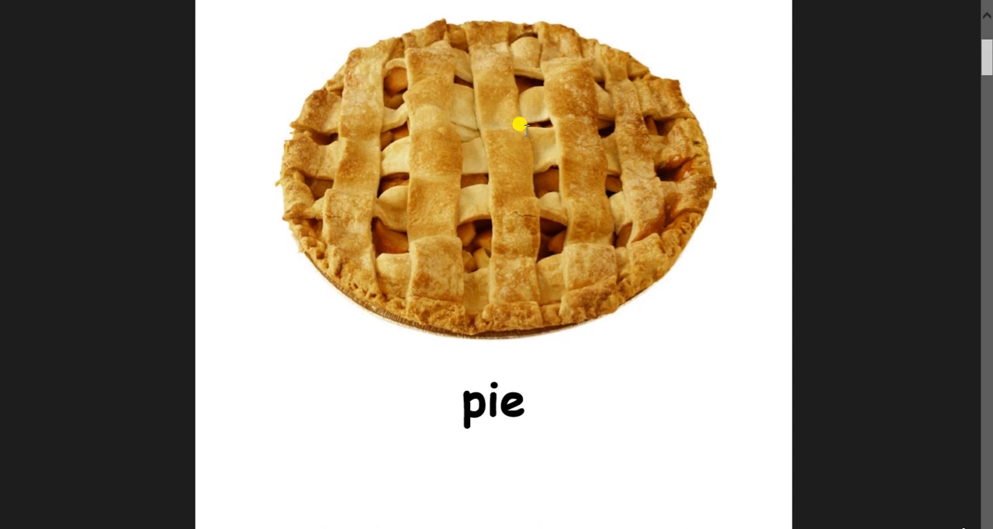
pyautogui.scroll(-3)
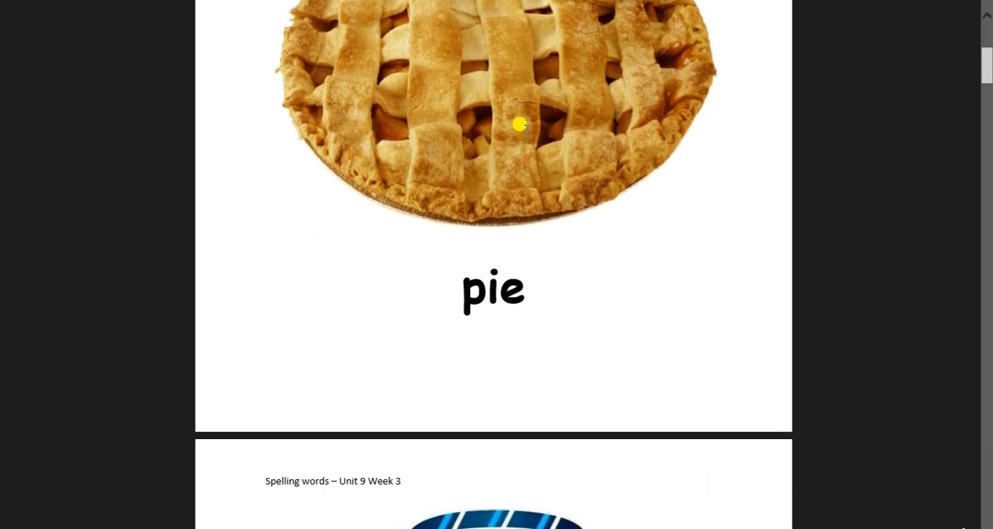
pyautogui.scroll(-3)
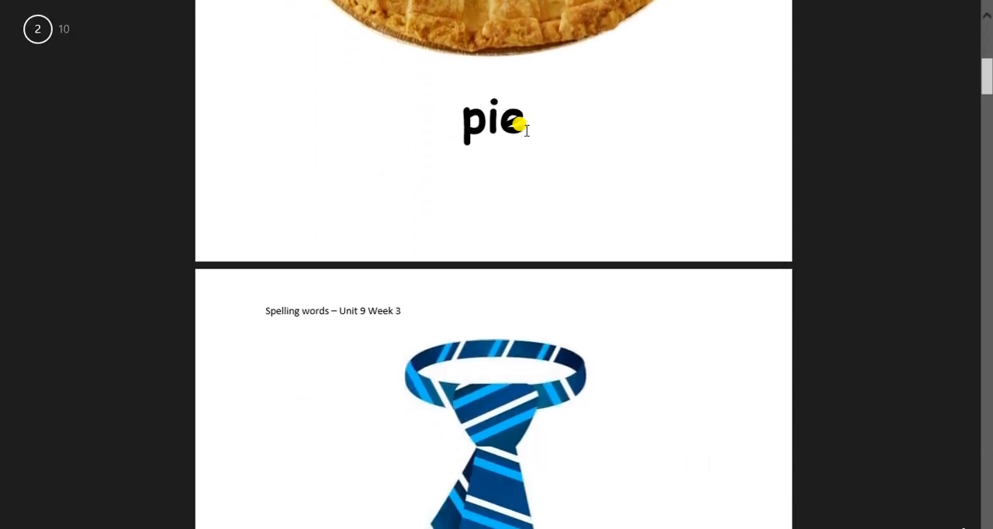
pyautogui.scroll(-3)
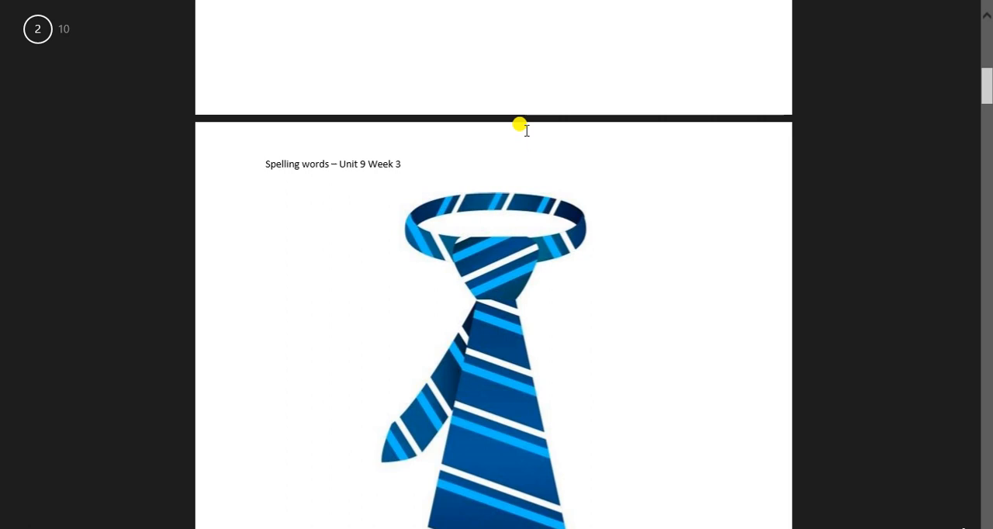
# Step: Scroll through the tie, lie and fries pages to the i_e section
pyautogui.scroll(-3)
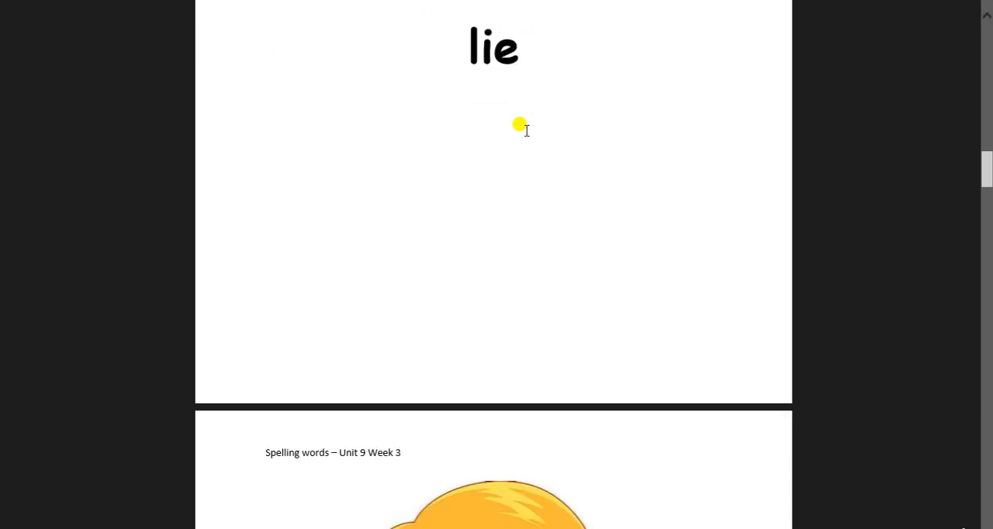
pyautogui.scroll(-3)
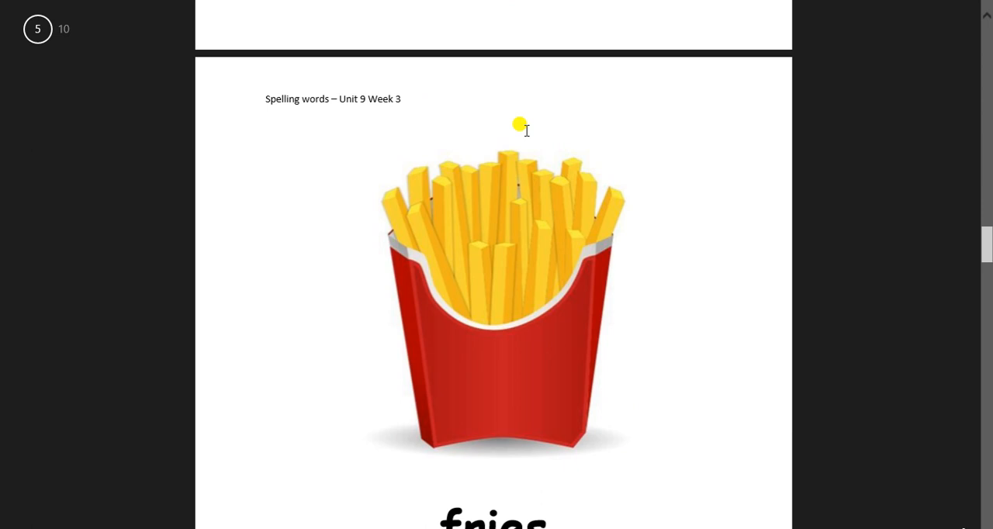
pyautogui.scroll(-3)
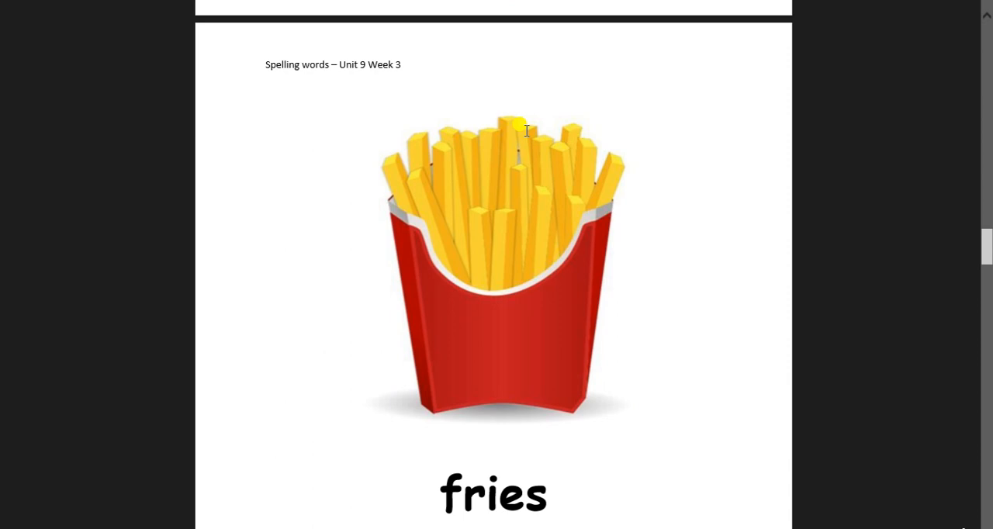
pyautogui.scroll(-3)
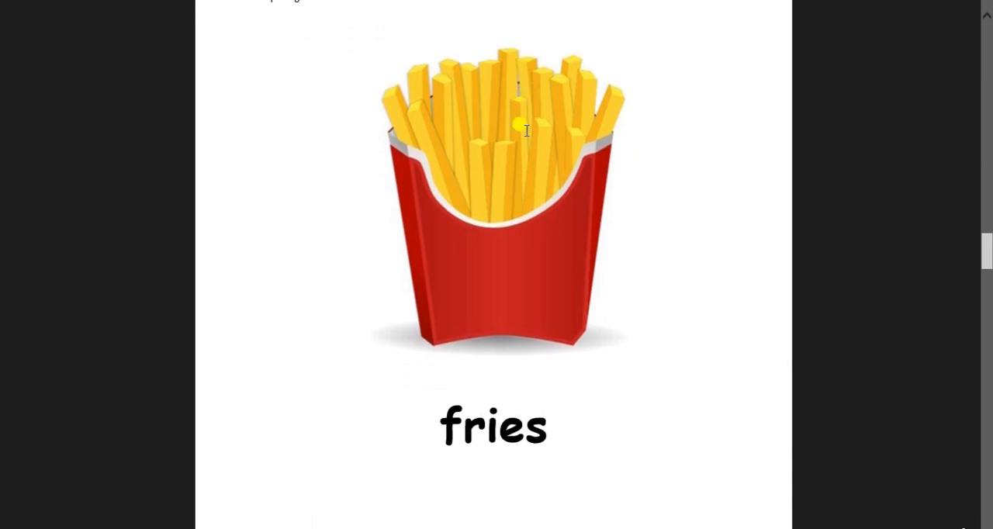
pyautogui.scroll(-3)
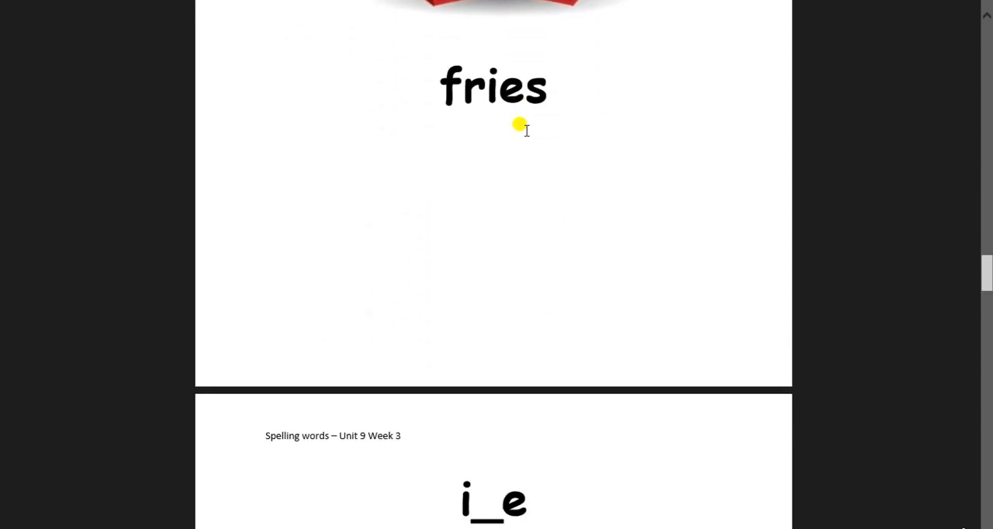
# Step: Scroll past the ice and dice pages until page 8, smile, begins
pyautogui.scroll(-3)
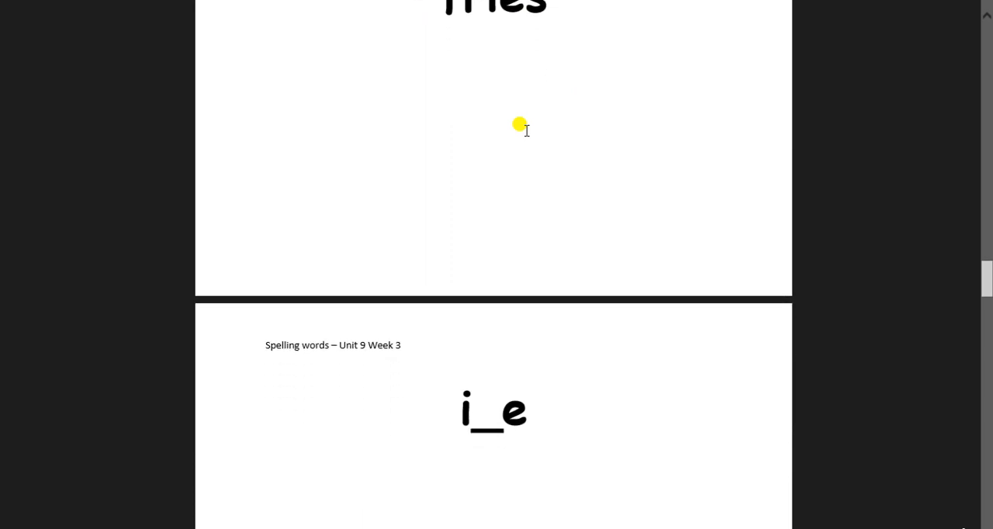
pyautogui.scroll(-3)
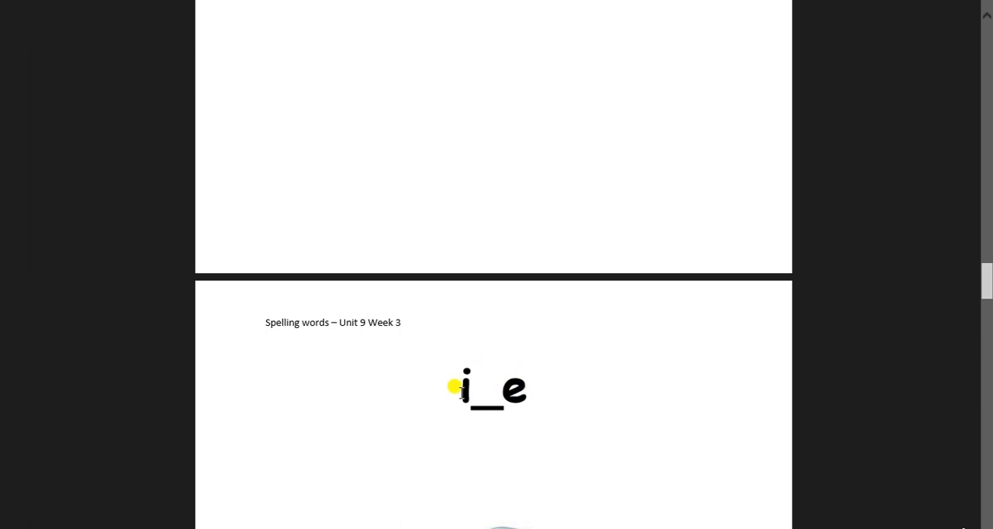
pyautogui.moveTo(409, 411)
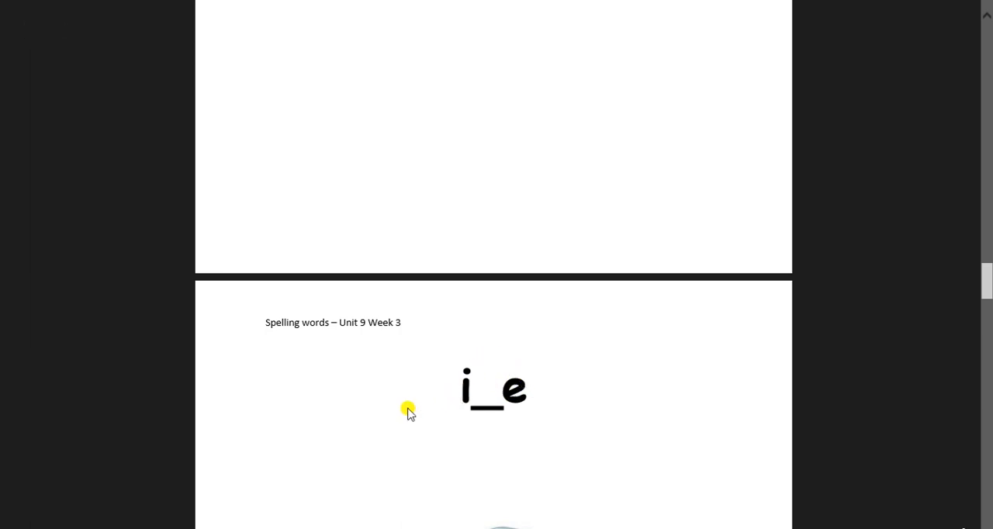
pyautogui.scroll(-3)
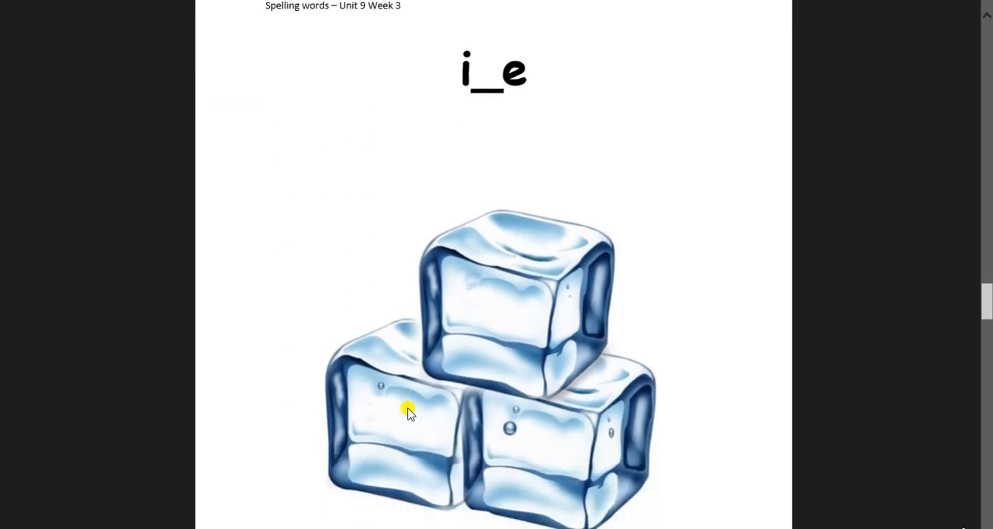
pyautogui.scroll(-3)
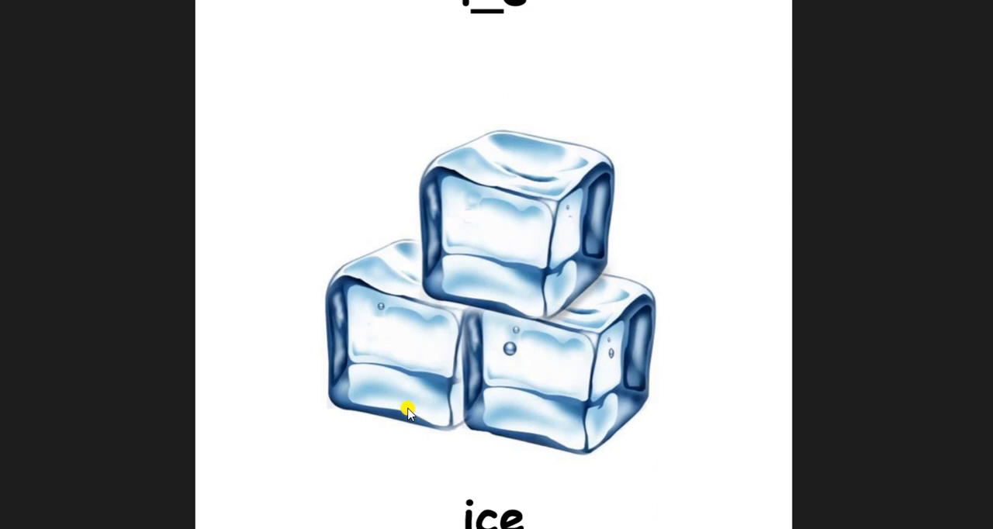
pyautogui.scroll(-3)
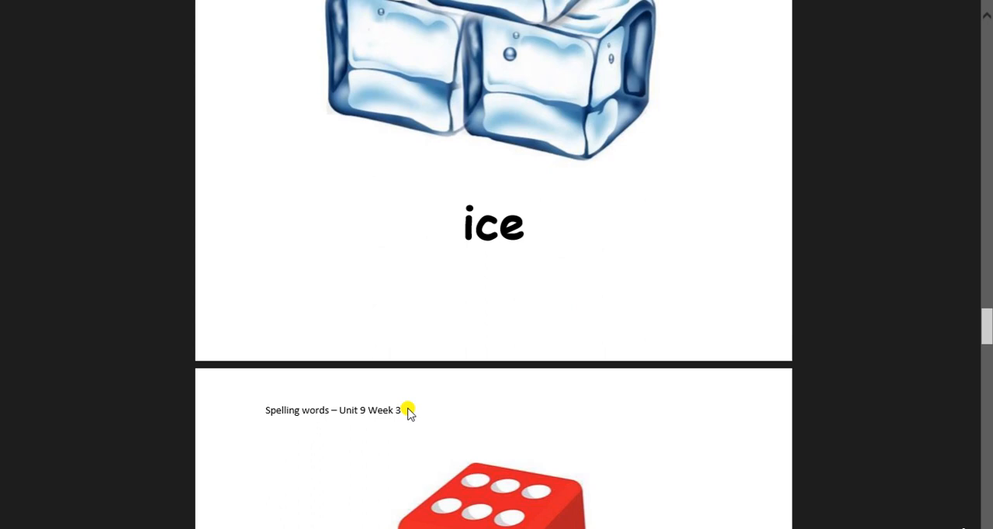
pyautogui.scroll(-3)
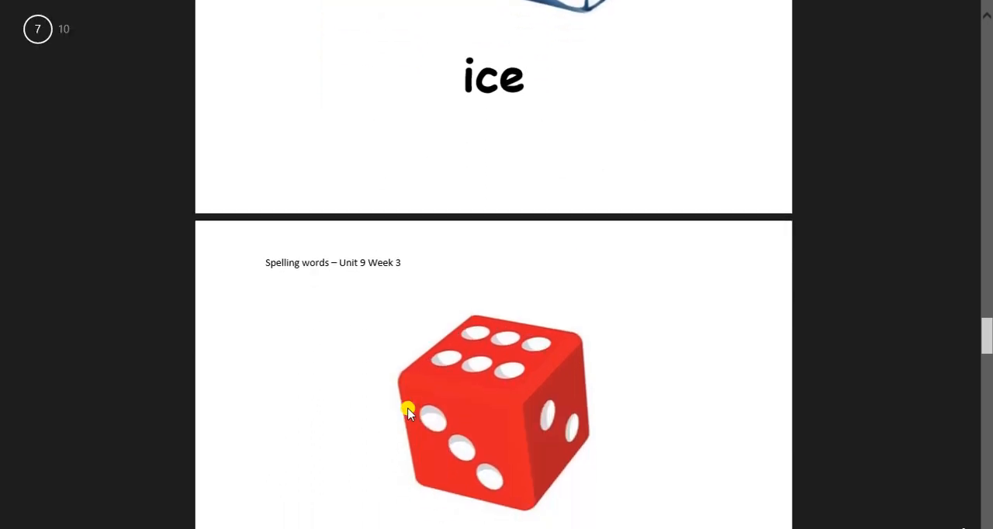
pyautogui.scroll(-3)
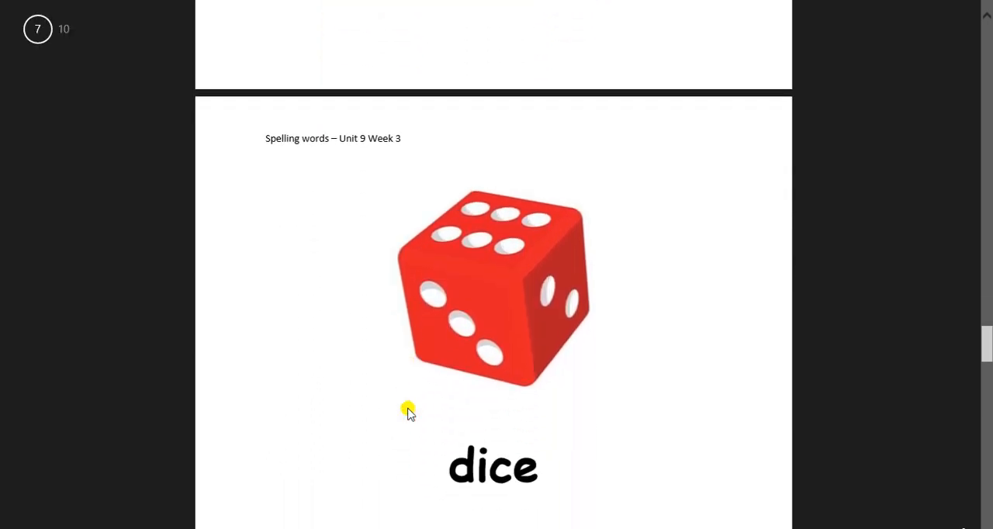
pyautogui.scroll(-3)
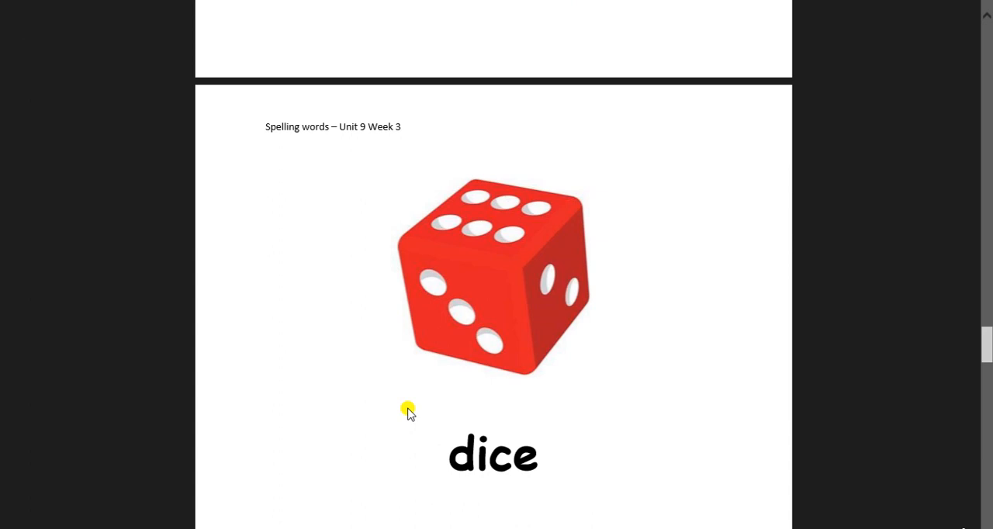
pyautogui.scroll(-3)
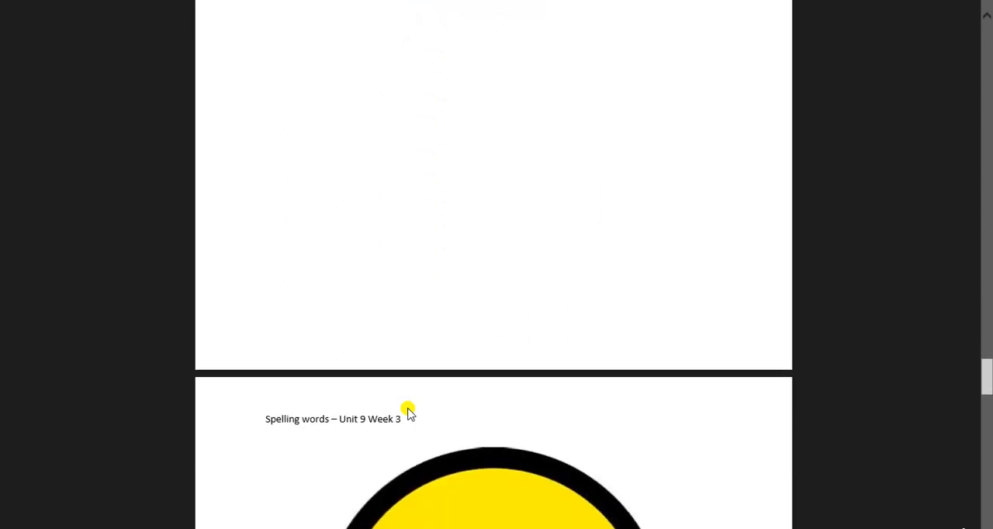
# Step: Scroll past smile and time to the final word, bike, on page 10
pyautogui.scroll(-3)
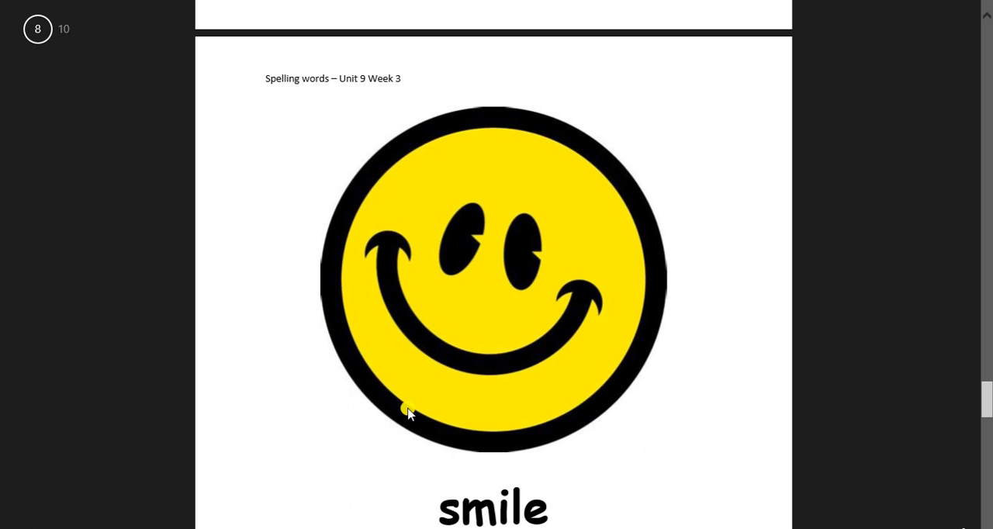
pyautogui.scroll(-3)
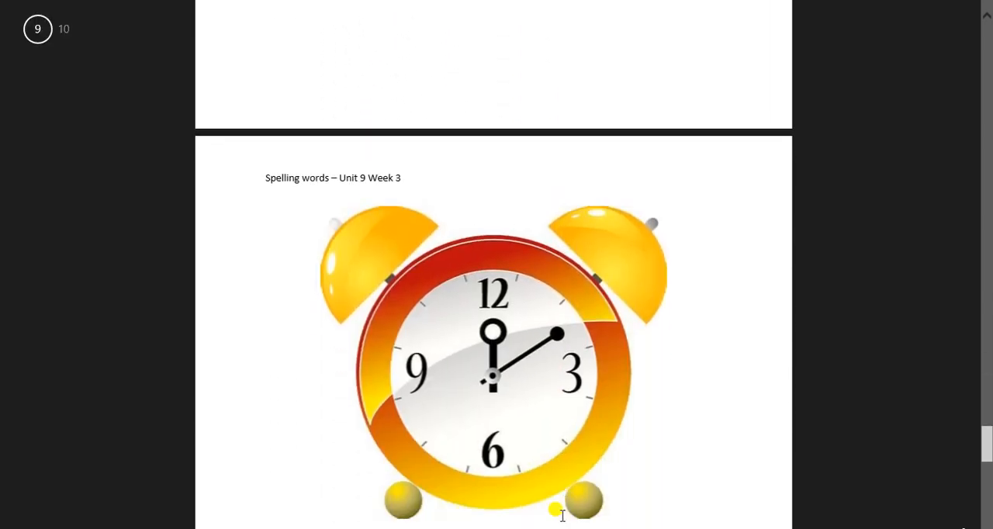
pyautogui.scroll(-3)
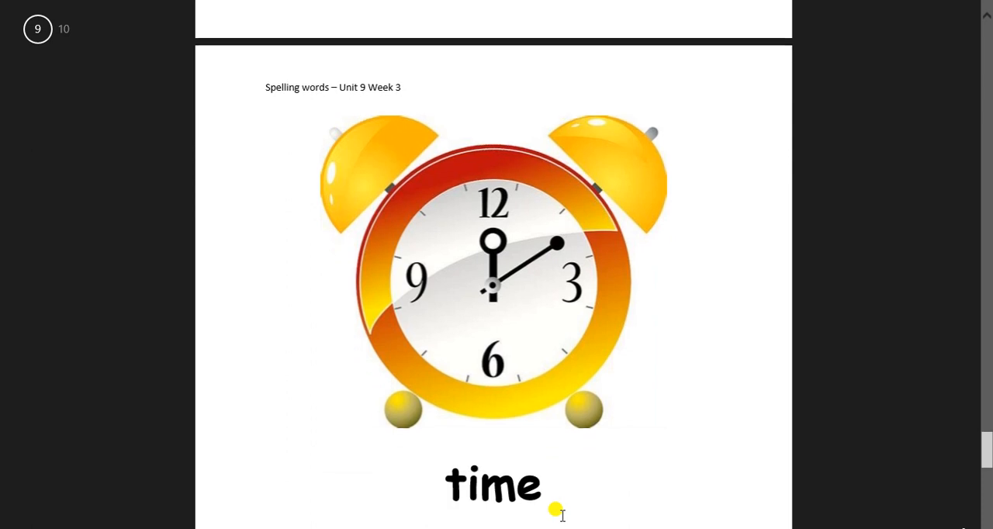
pyautogui.scroll(-3)
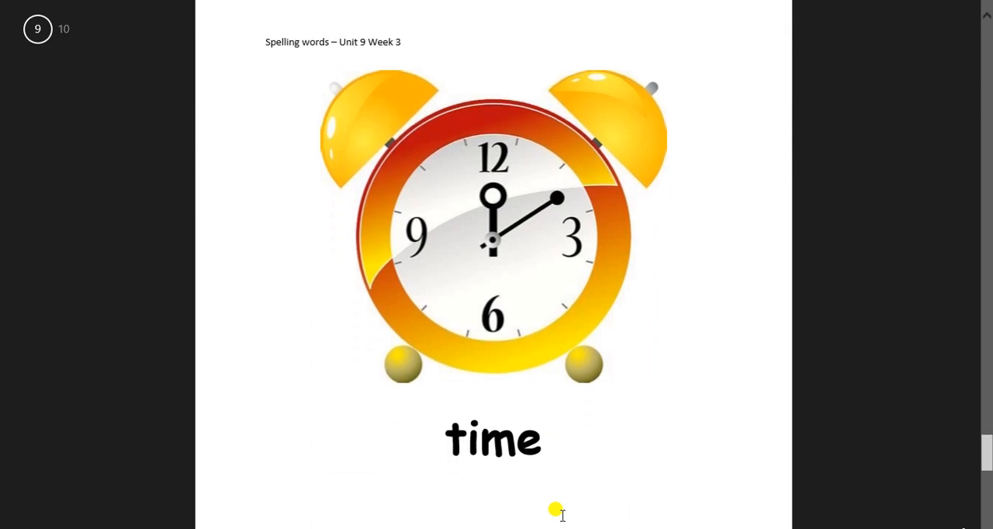
pyautogui.scroll(-3)
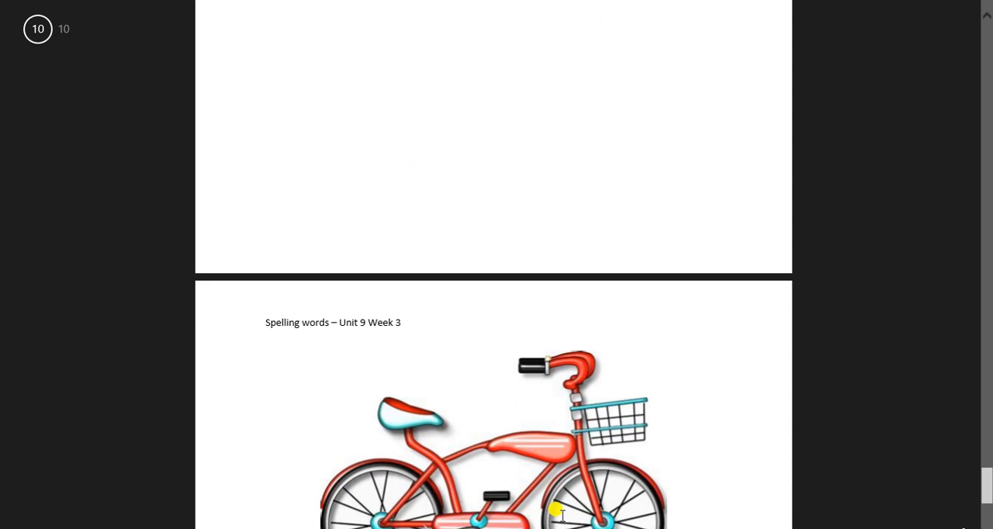
pyautogui.scroll(-3)
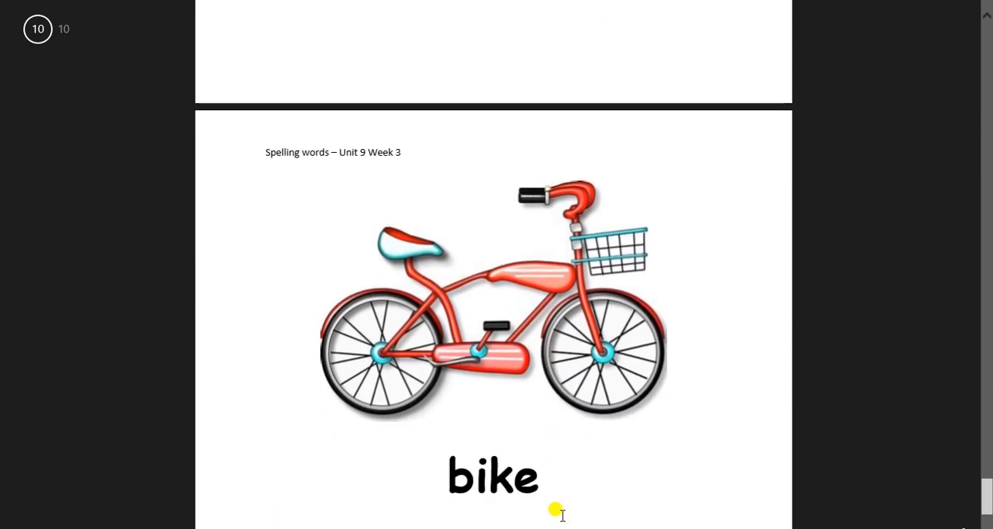
pyautogui.scroll(-3)
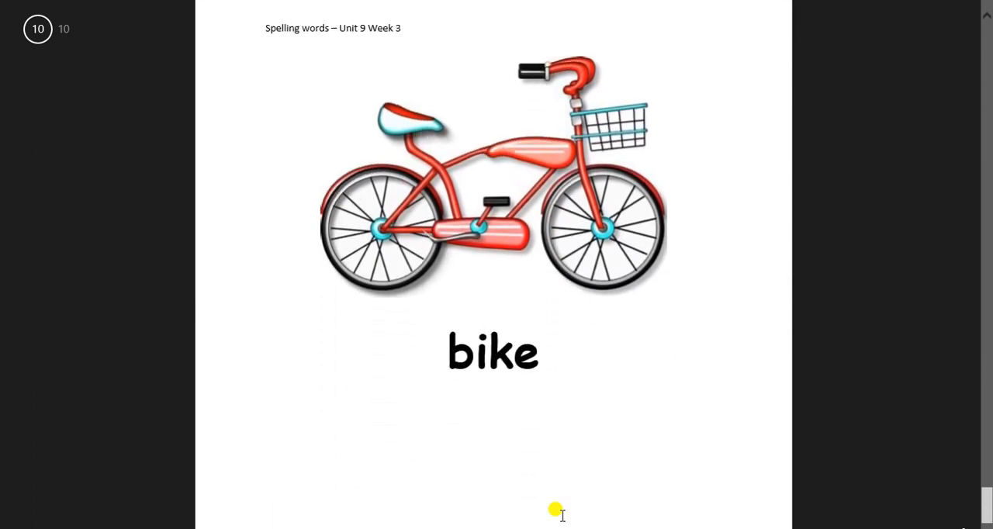